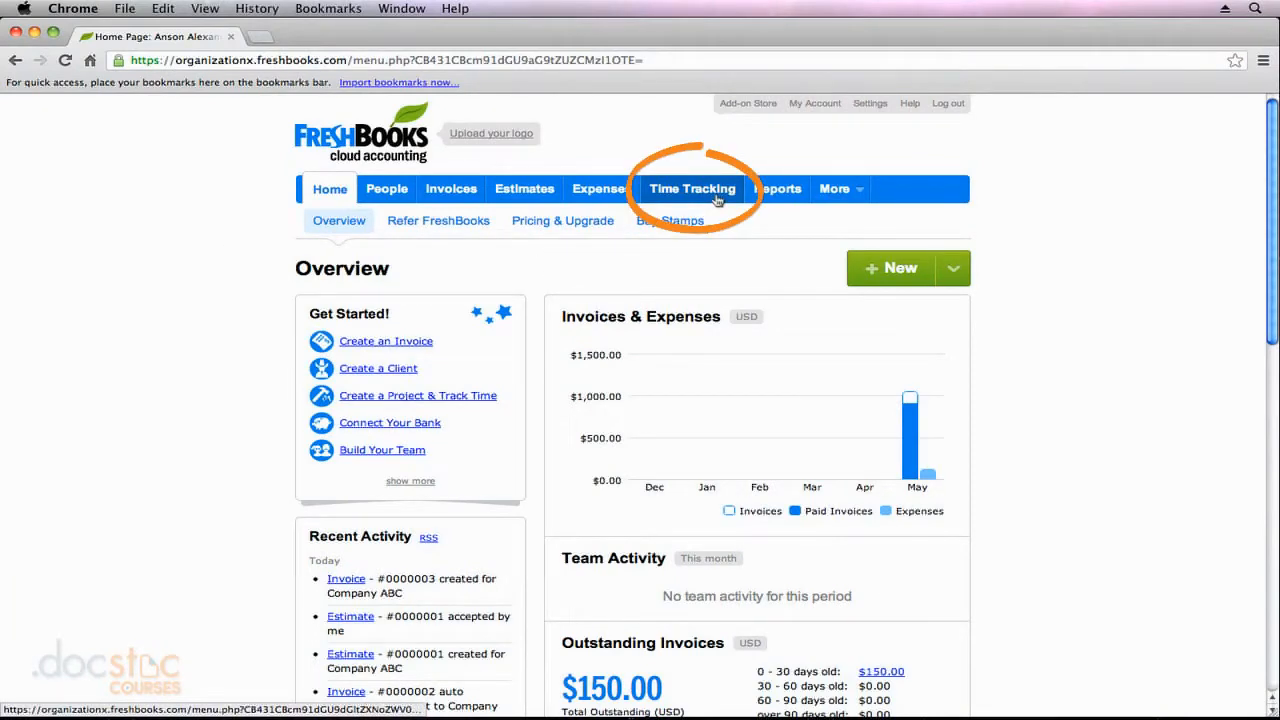
# Switch to Time Tracking to show the empty May 2013 monthly timesheet calendar.
pyautogui.click(692, 189)
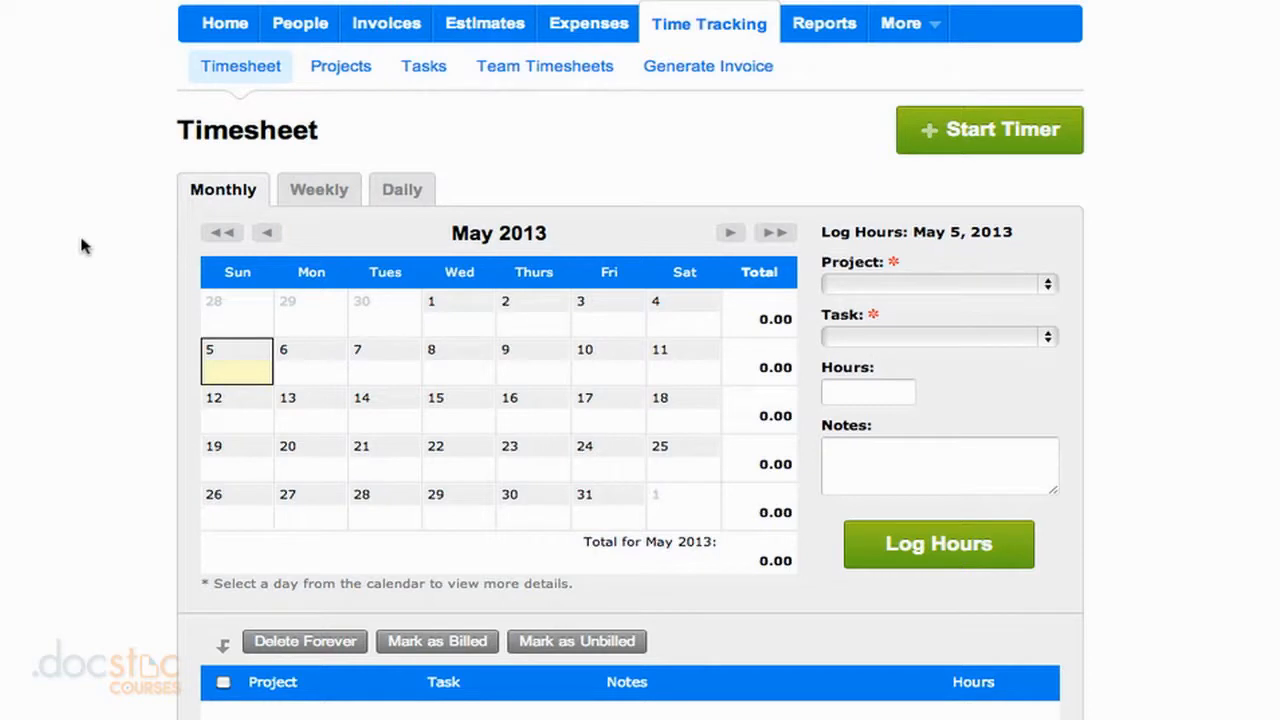
pyautogui.scroll(-3)
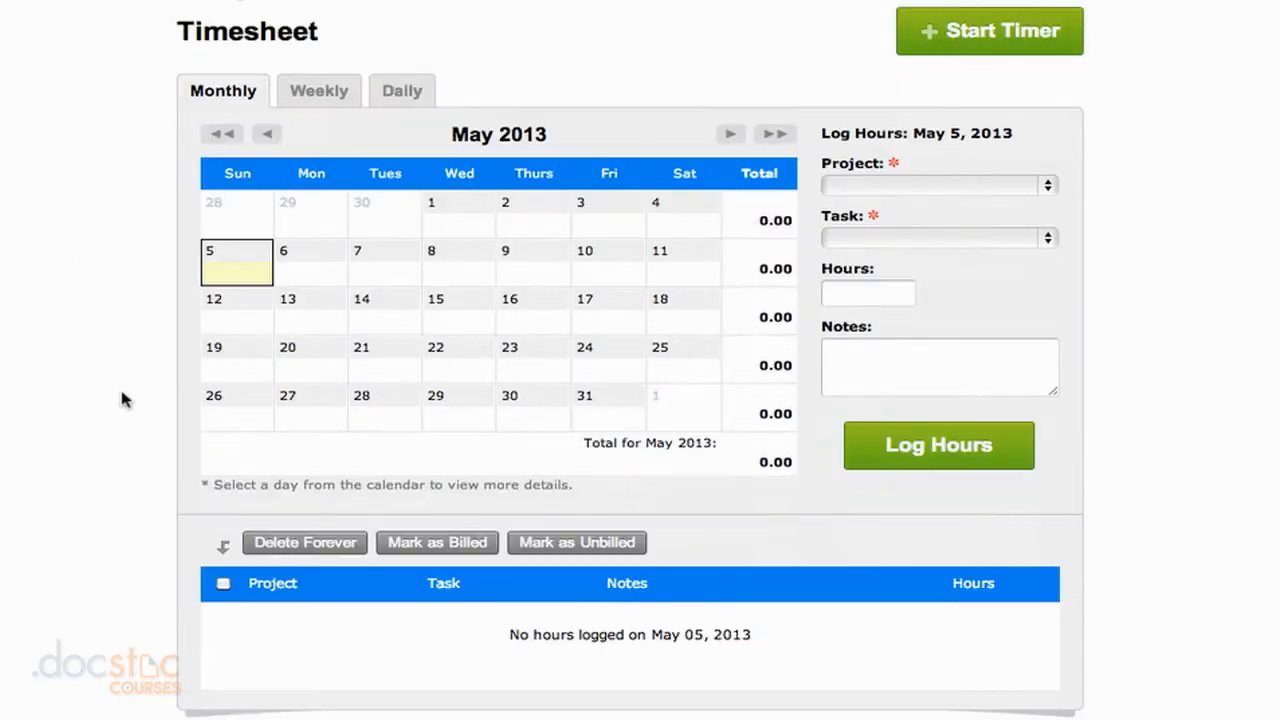
pyautogui.moveTo(390, 628)
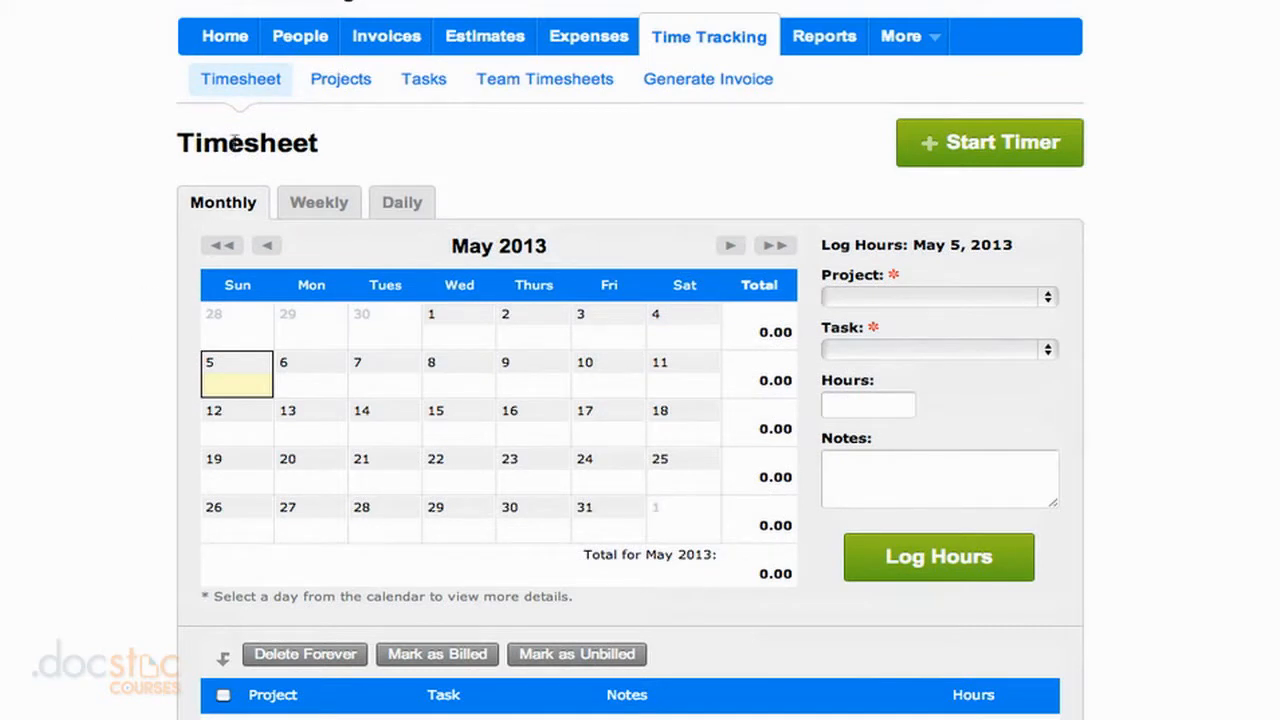
pyautogui.moveTo(243, 90)
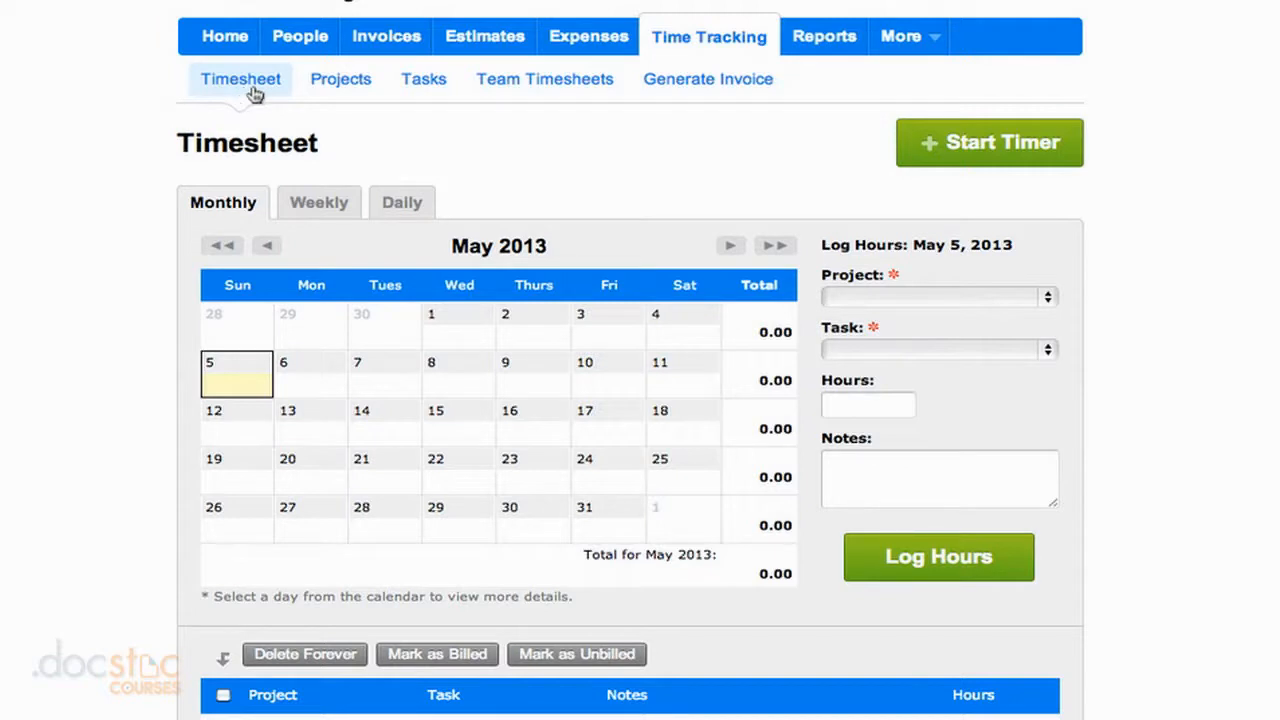
pyautogui.moveTo(348, 92)
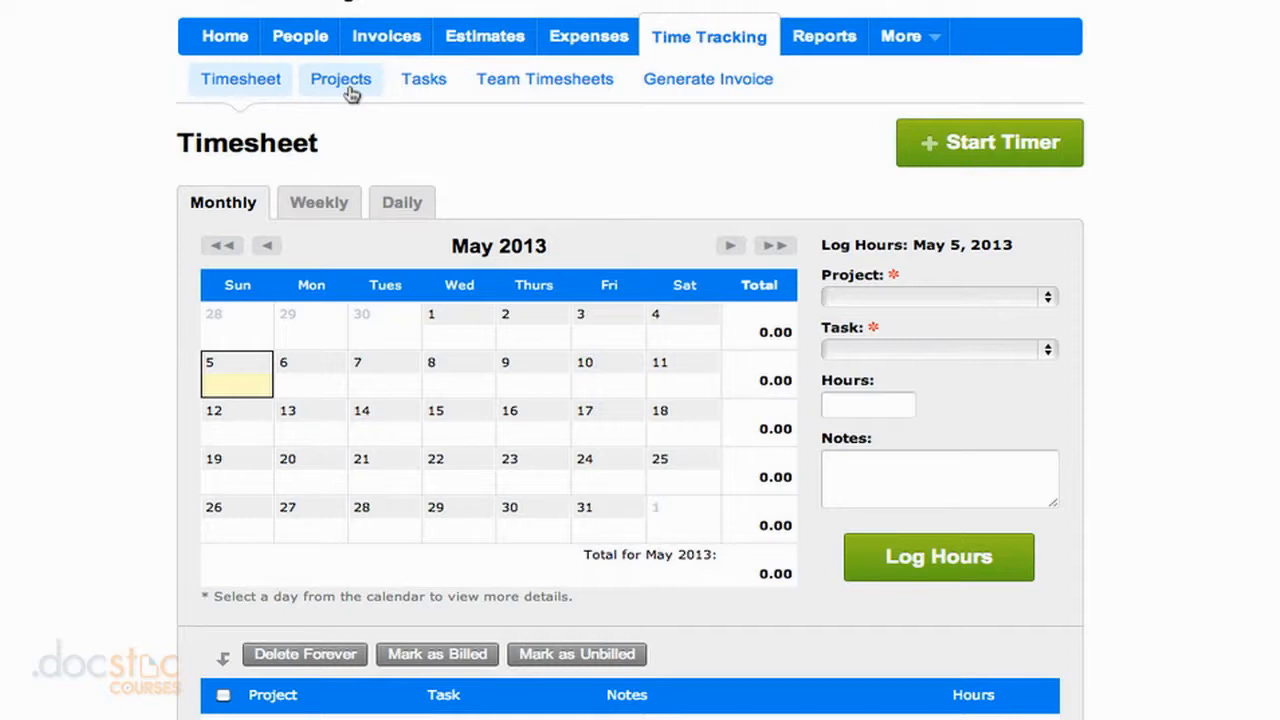
pyautogui.moveTo(421, 95)
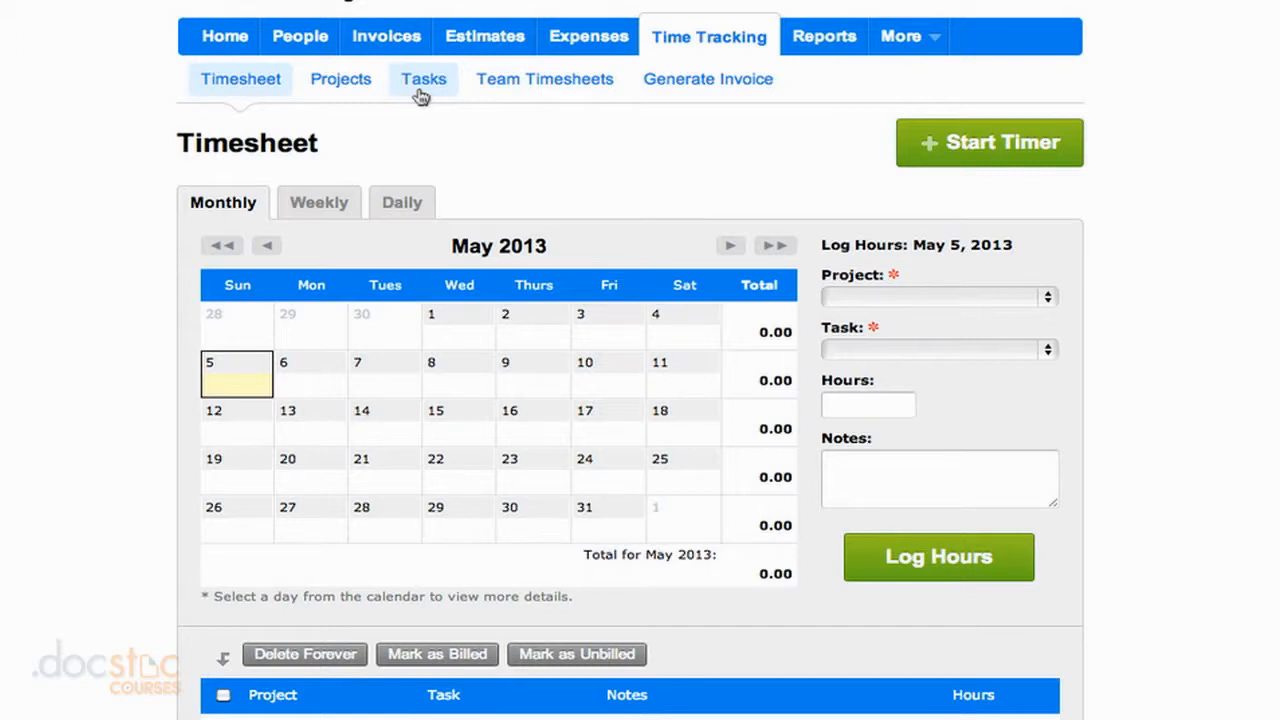
pyautogui.moveTo(575, 98)
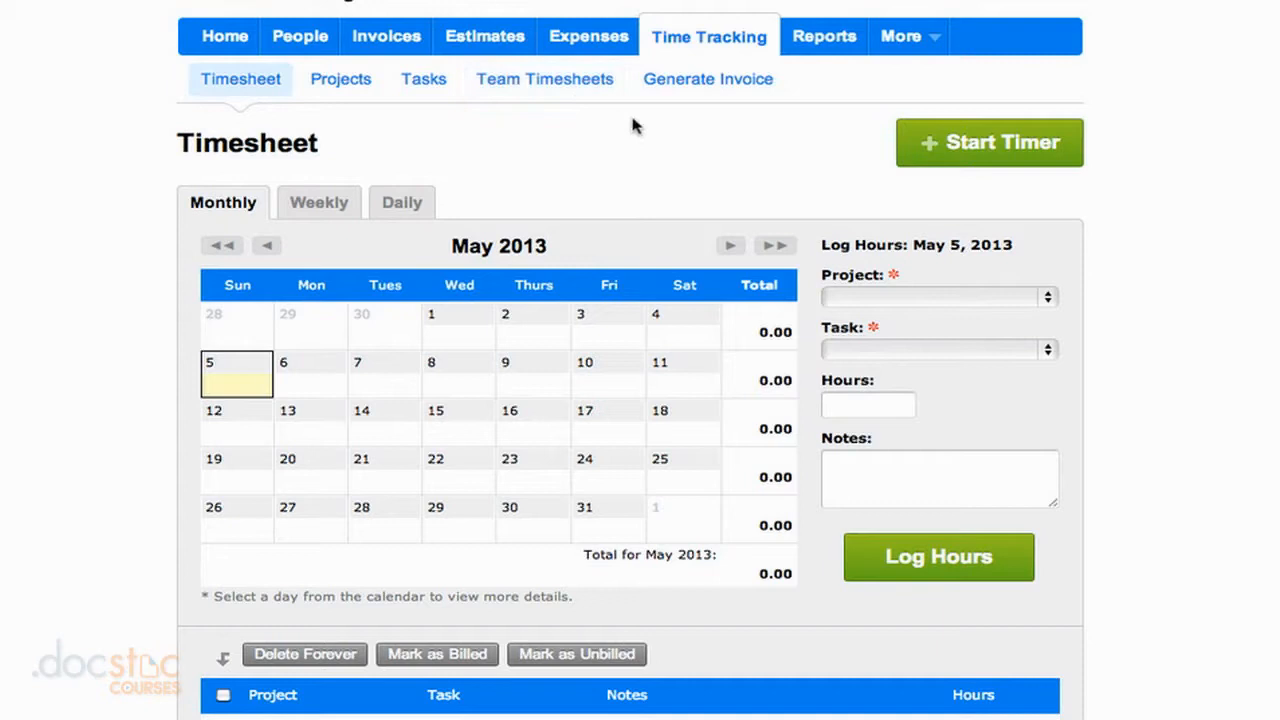
pyautogui.moveTo(722, 120)
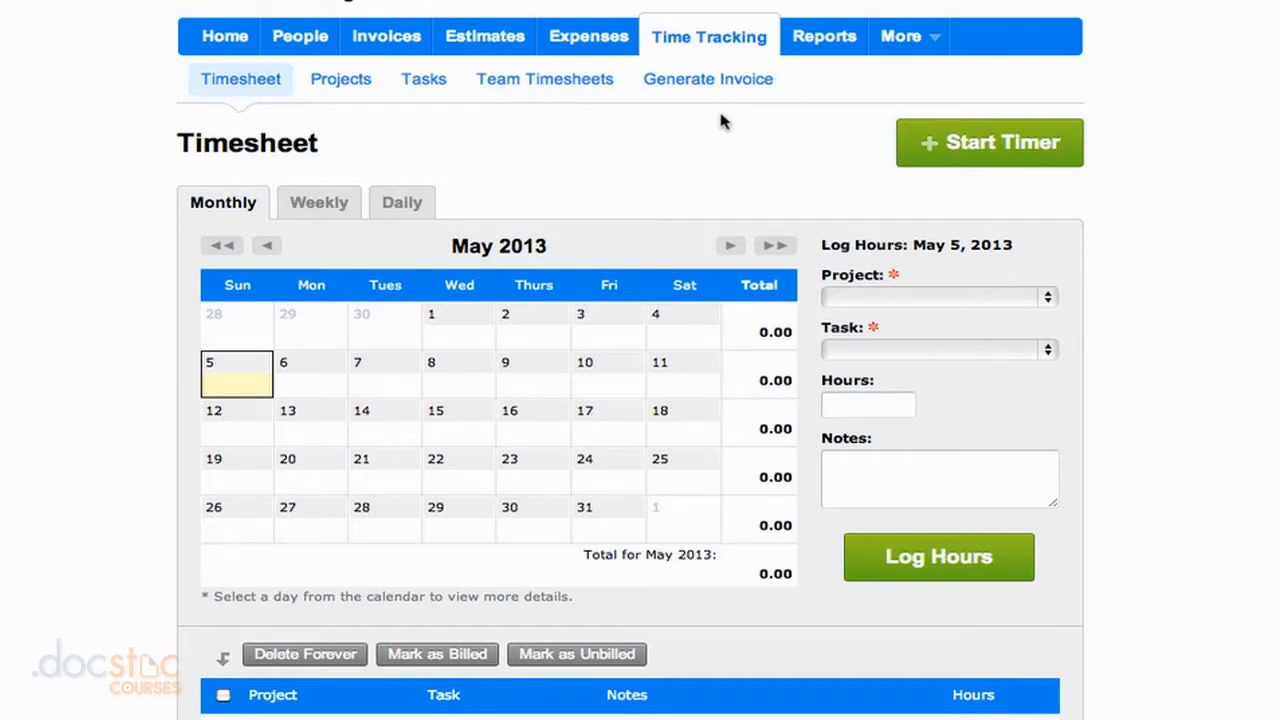